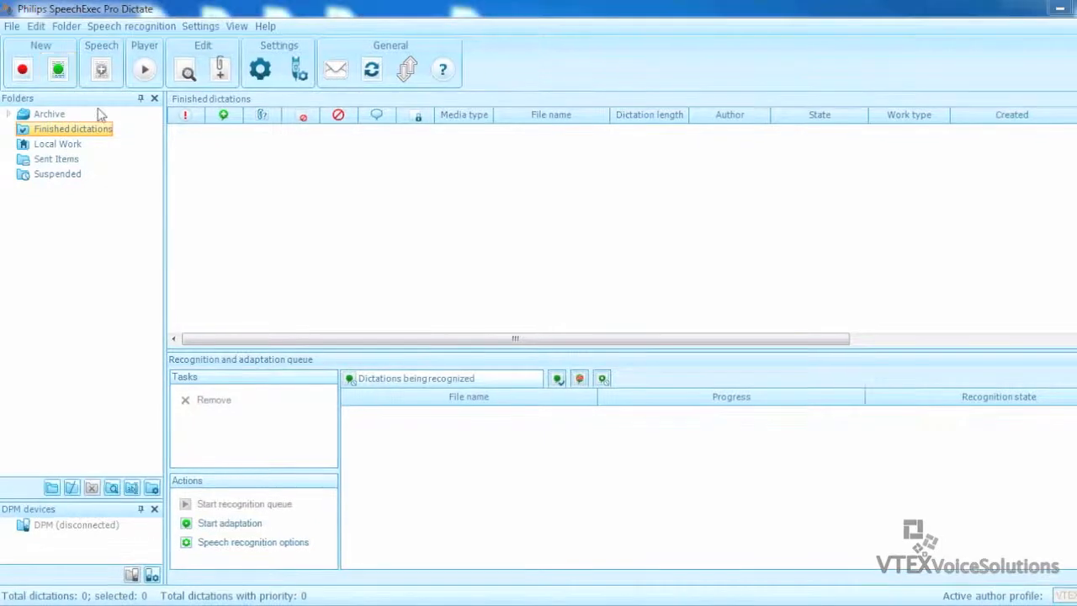
mouse_move(57, 68)
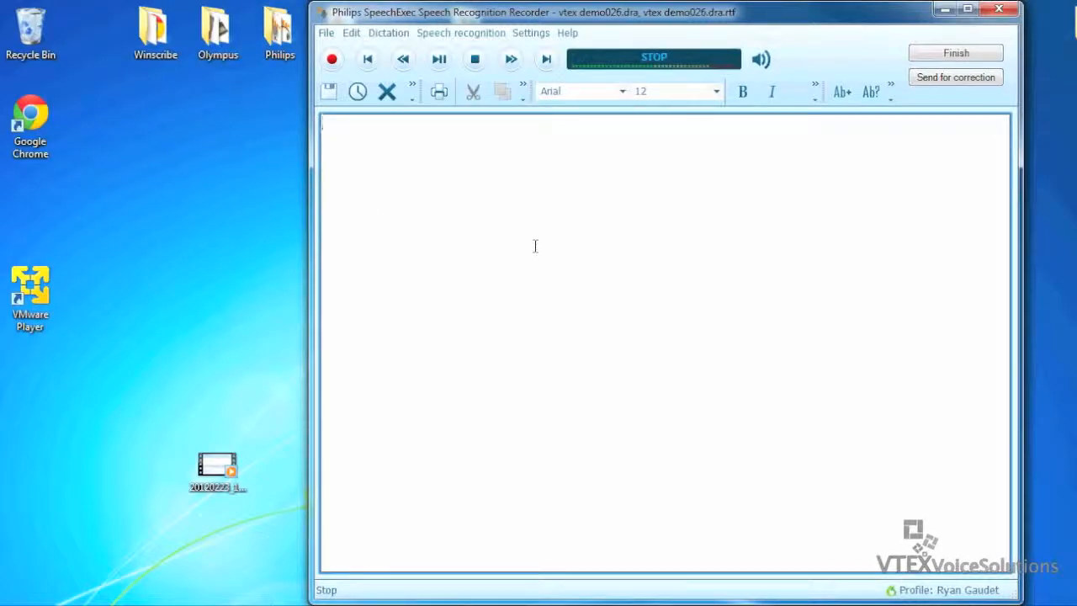
- Record the Identification paragraph describing a 46-year-old female with chronic pain history and facet arthropathy
click(332, 58)
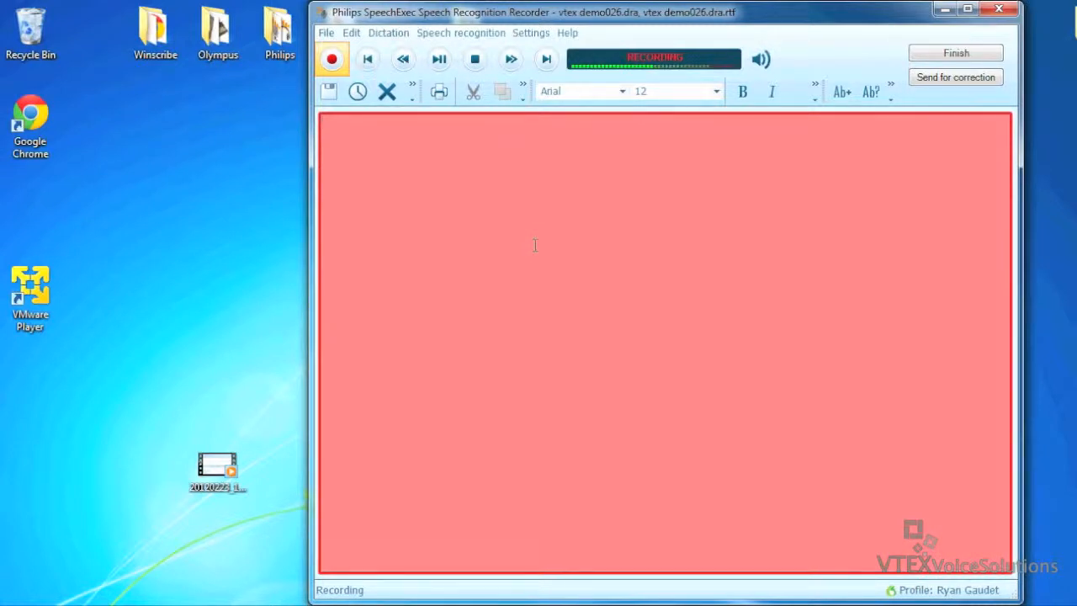
text(Identification: The patient is a 46-year-old female with a chronic history of multiple joint pain, arthritis, myofascial pain,)
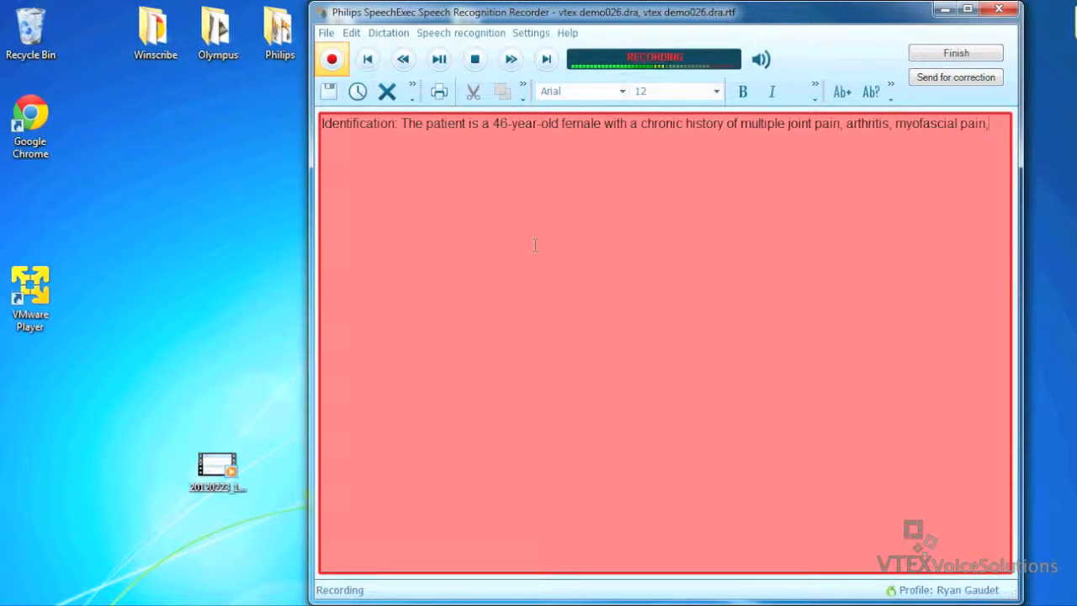
text(and facet arthropathy.)
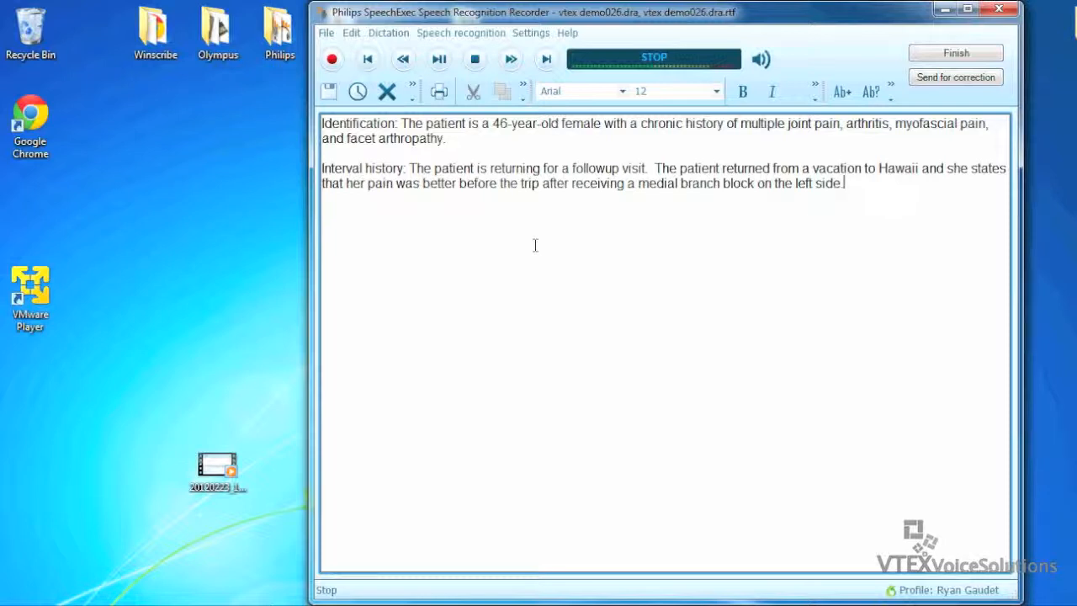
click(331, 59)
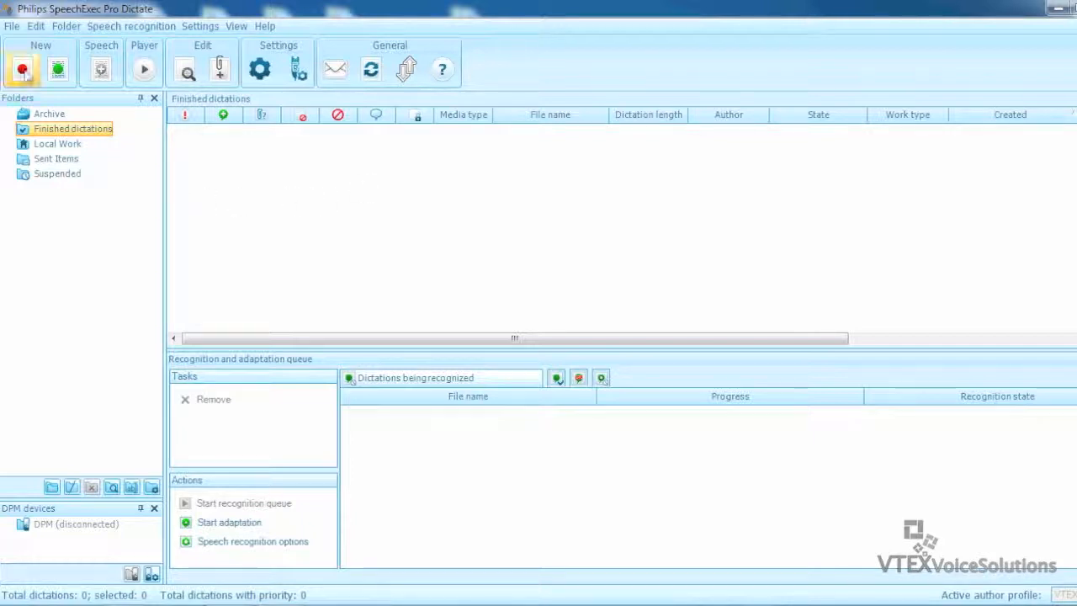
mouse_move(57, 69)
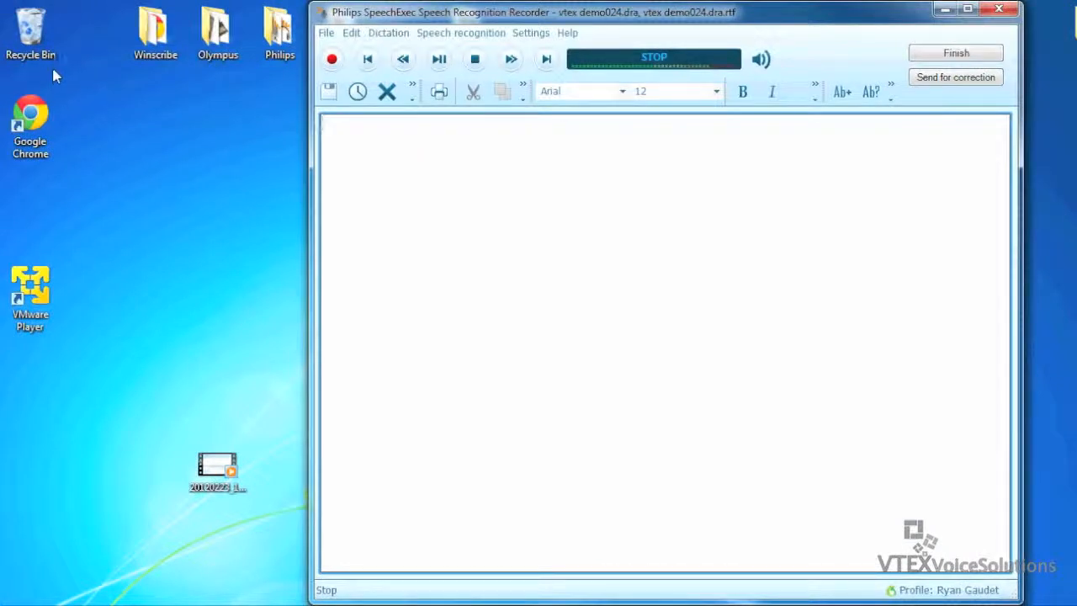
- Record the Physical examination paragraph with the intervention plan and radiofrequency ablation referral
click(331, 59)
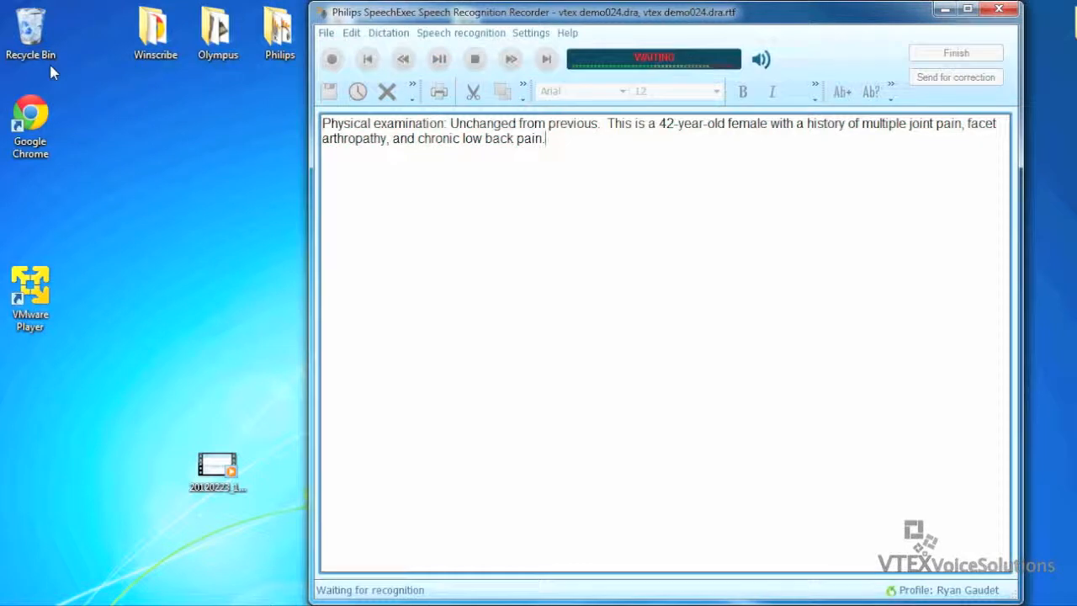
click(332, 59)
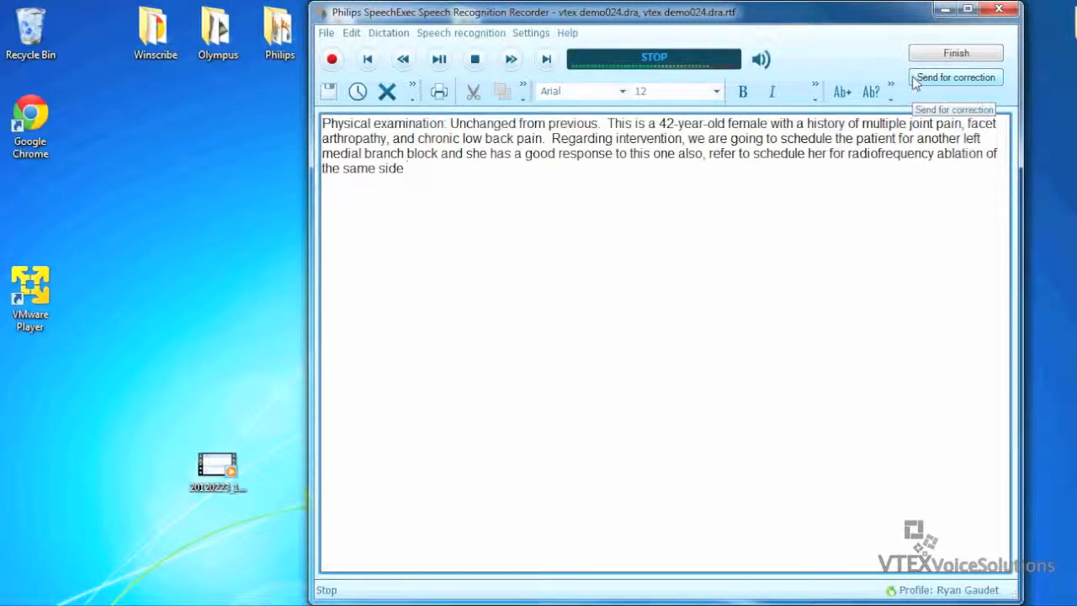
- Send the second note for correction so it shows as Correction pending
click(956, 77)
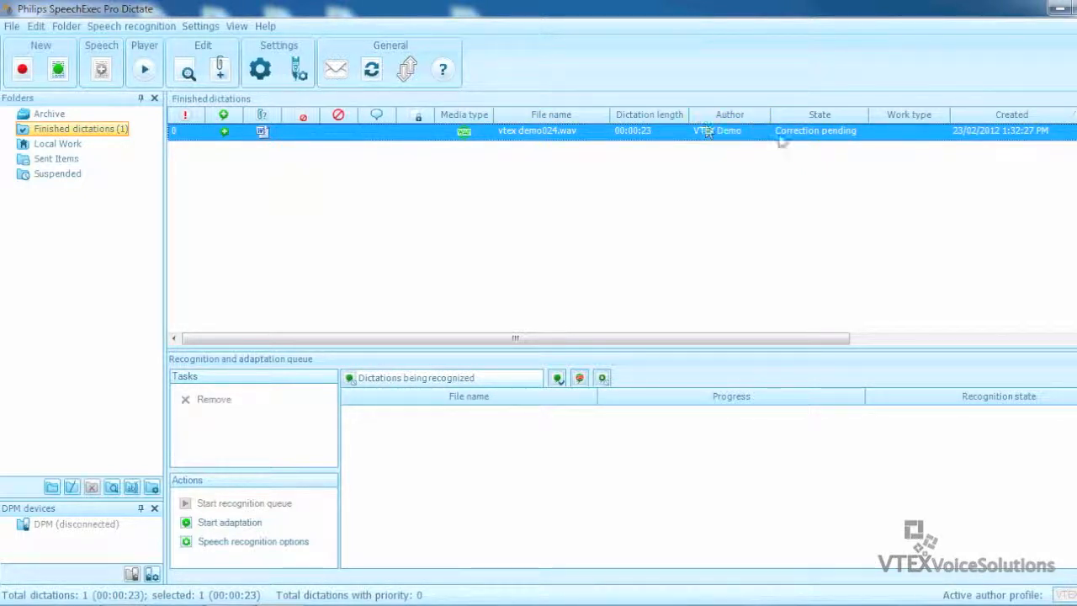
mouse_move(799, 131)
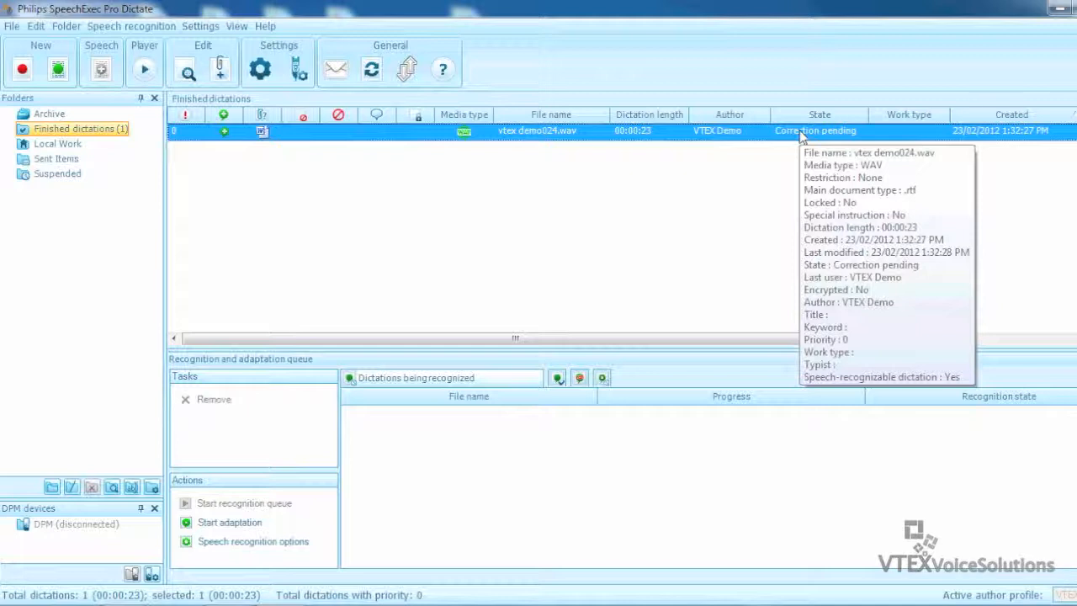
mouse_move(682, 171)
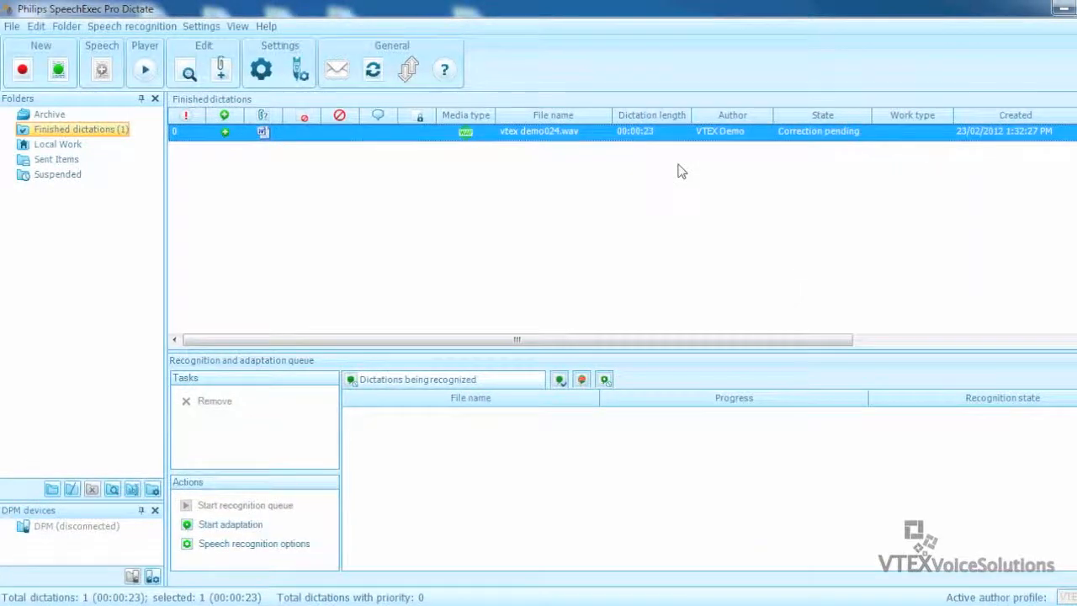